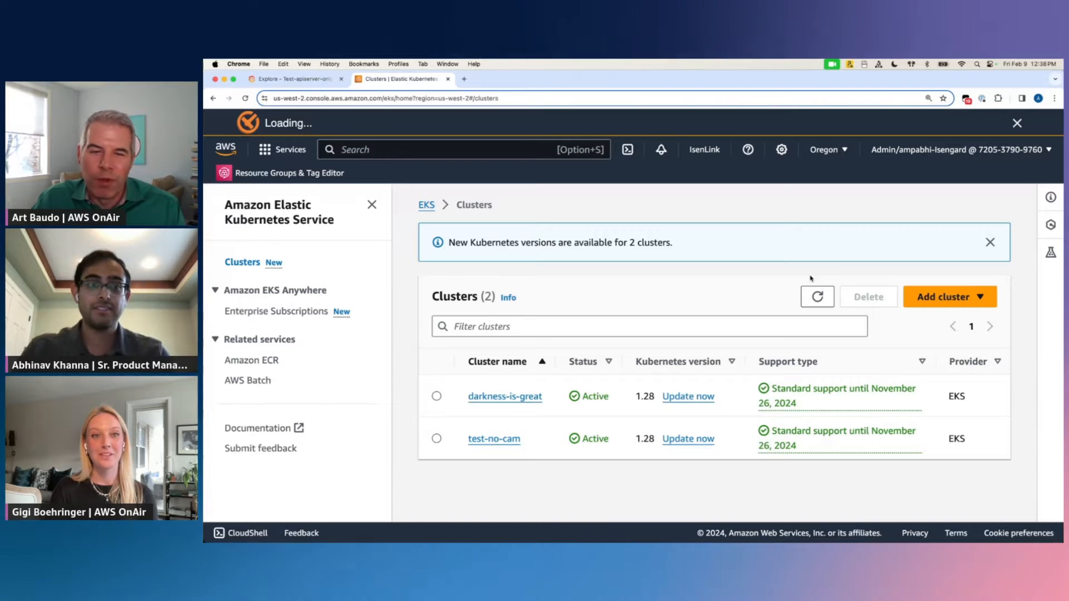
# - Start creating a brand new cluster from the Clusters page's Add cluster menu
pyautogui.click(947, 296)
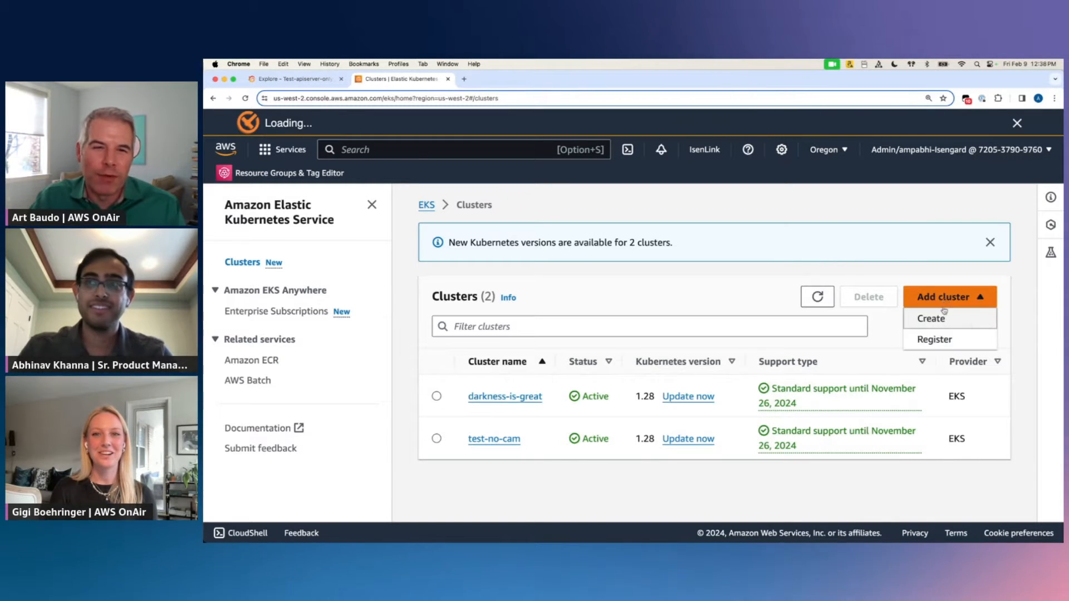
pyautogui.click(929, 318)
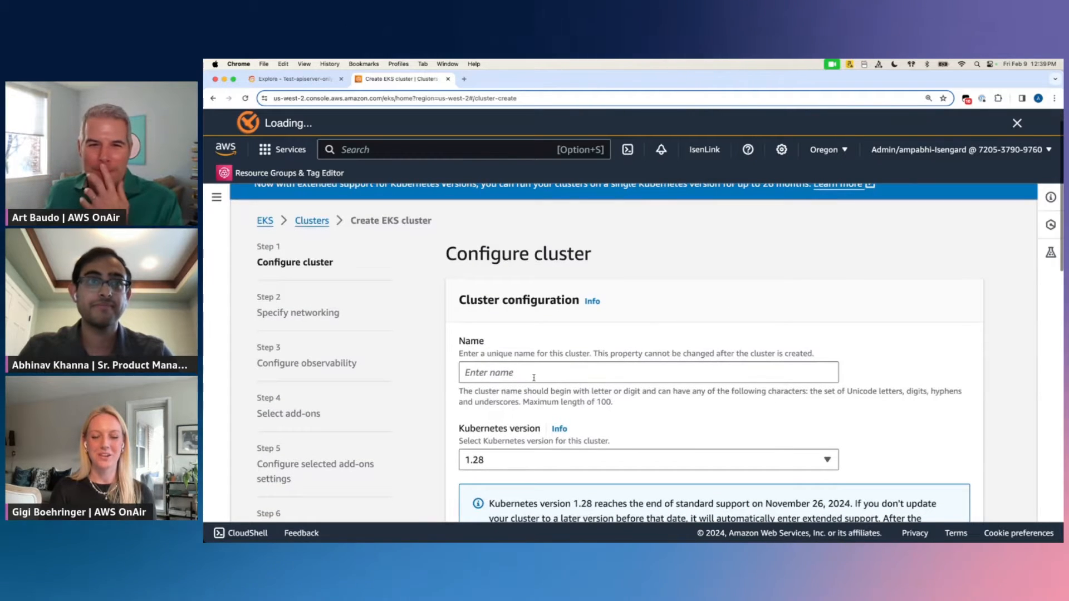
pyautogui.click(648, 356)
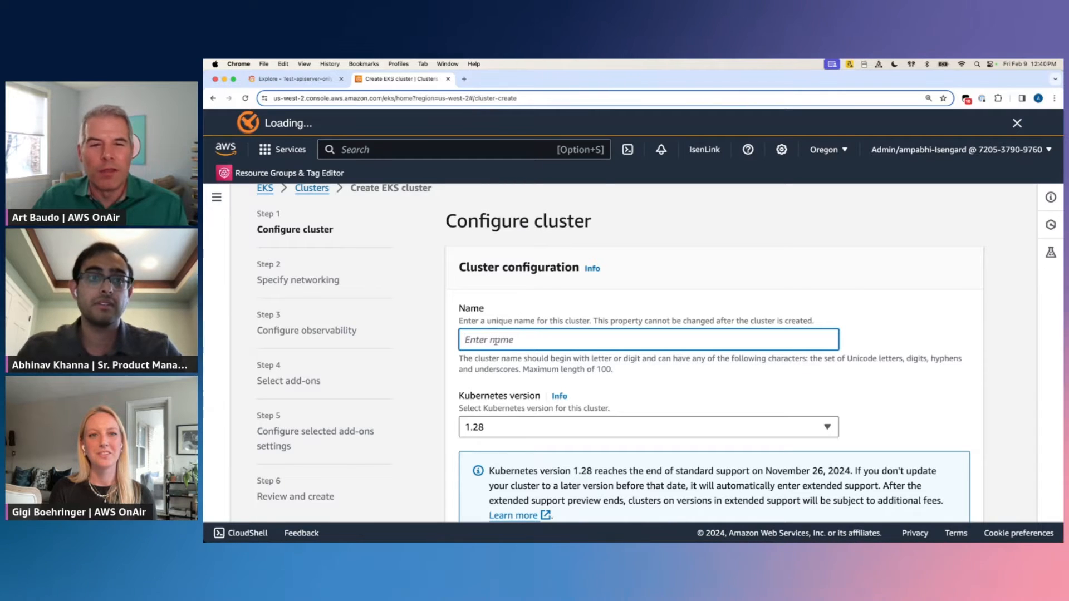
# - Enter the cluster name as art-is-bad-skiing-is-great, prefixing 'art-is-bad' before 'skiing-is'
pyautogui.write('skiing-is-great')
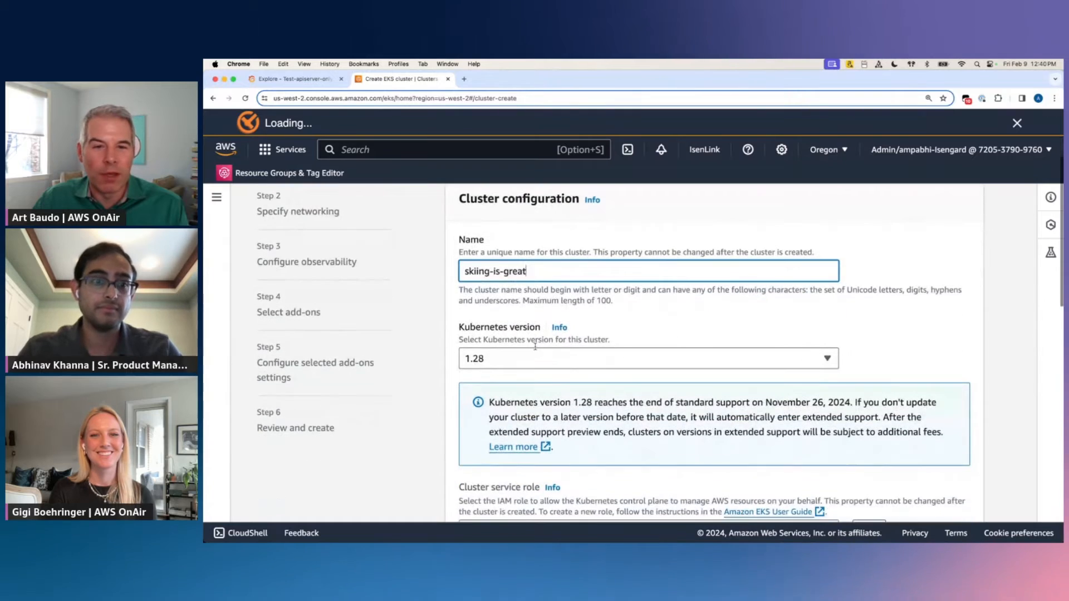
pyautogui.scroll(-3)
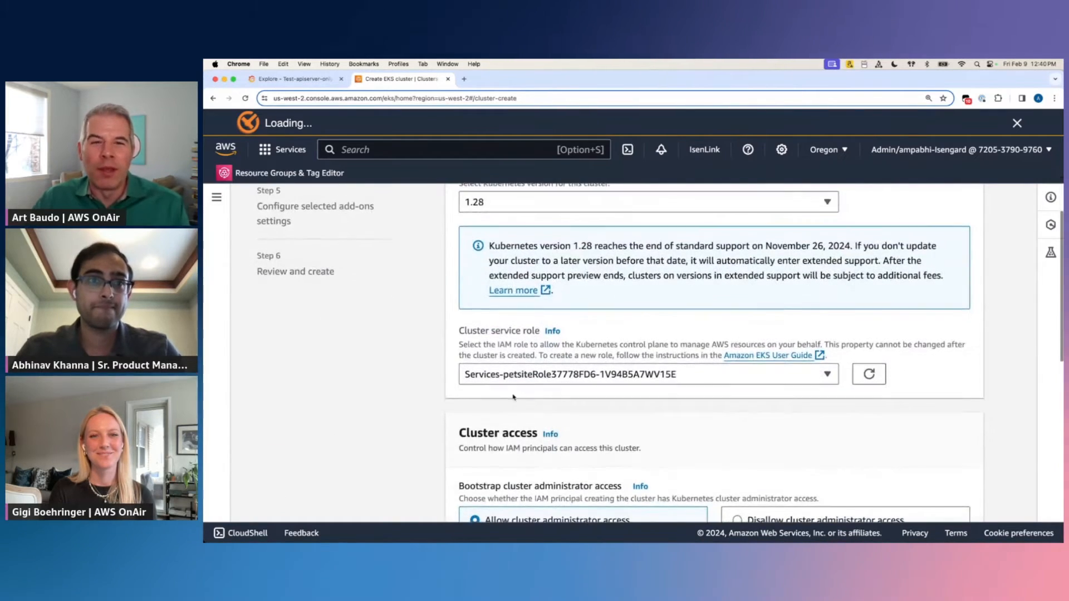
pyautogui.scroll(-3)
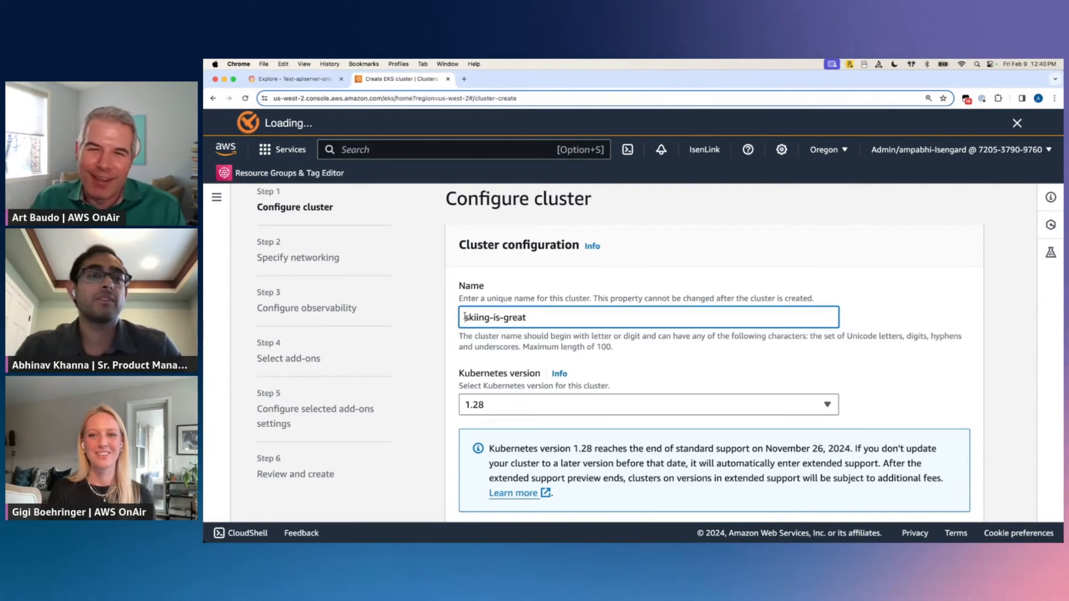
pyautogui.write('art-')
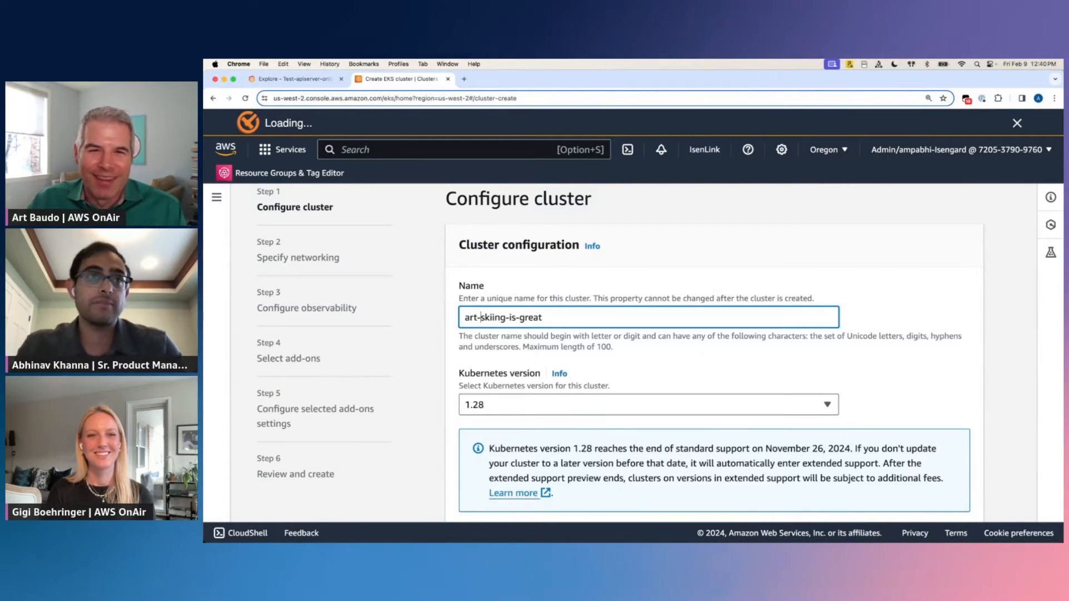
pyautogui.write('is-bad')
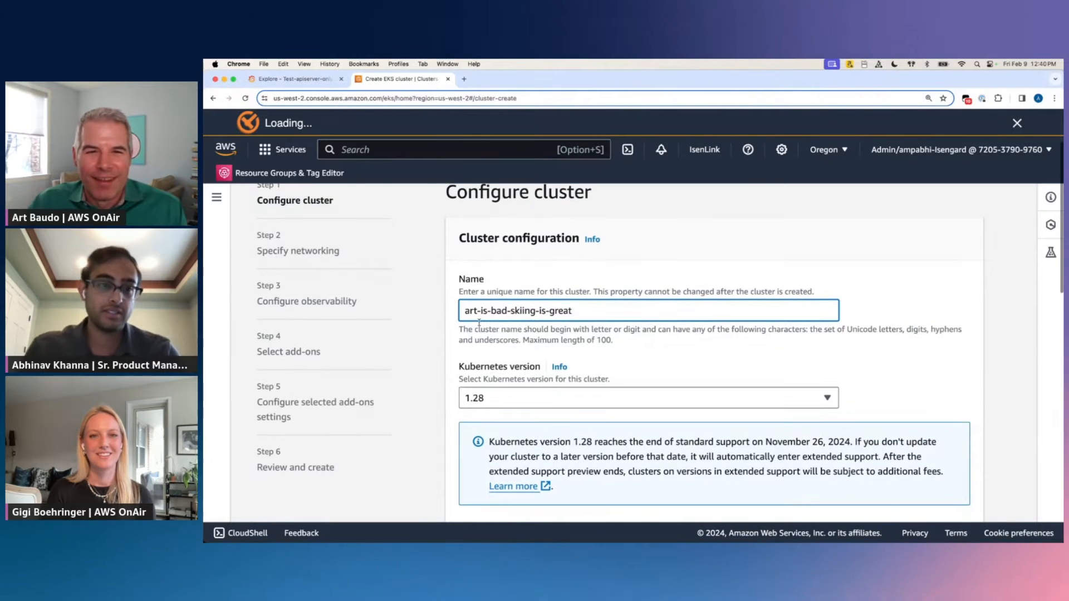
pyautogui.scroll(-3)
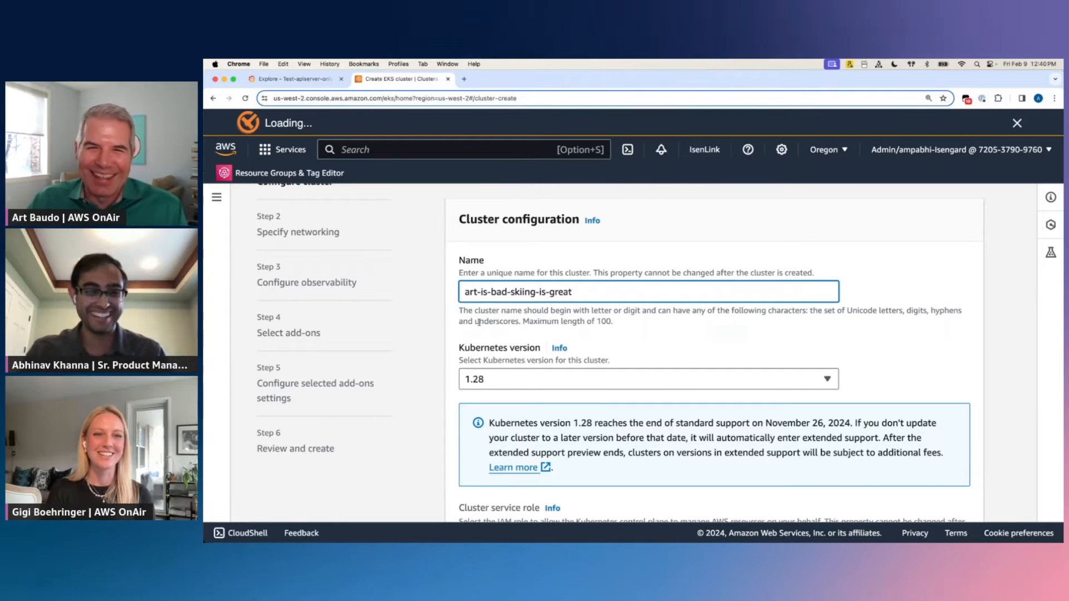
pyautogui.scroll(-3)
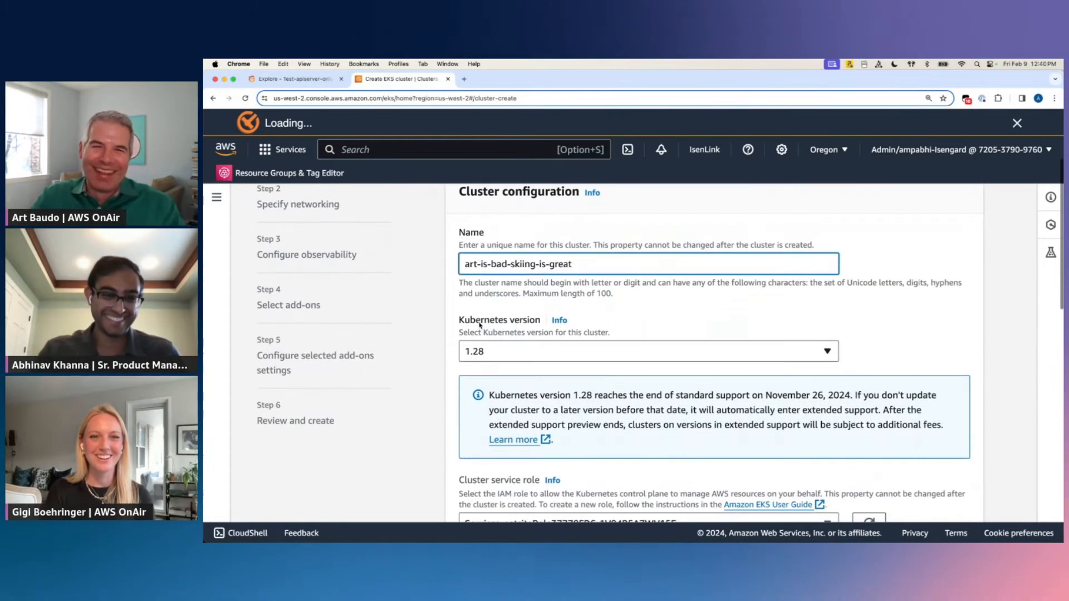
pyautogui.scroll(-3)
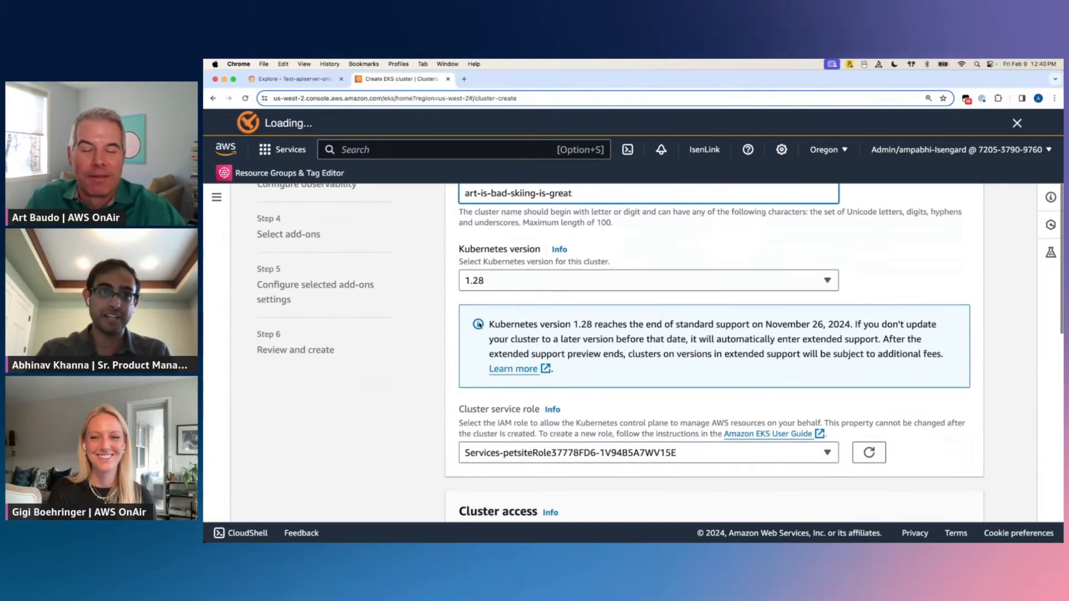
pyautogui.scroll(-3)
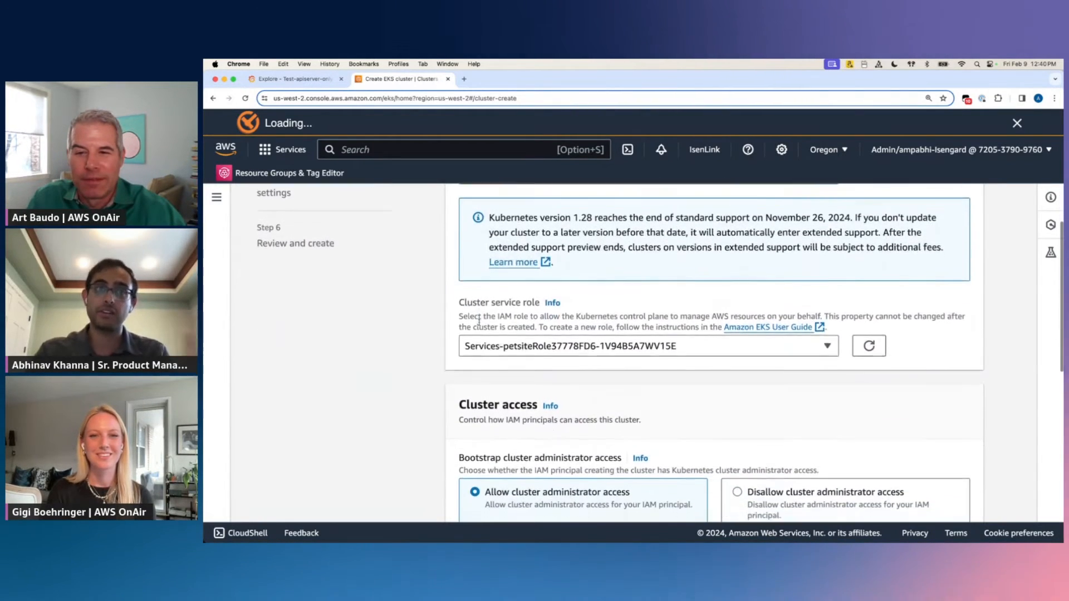
pyautogui.scroll(-3)
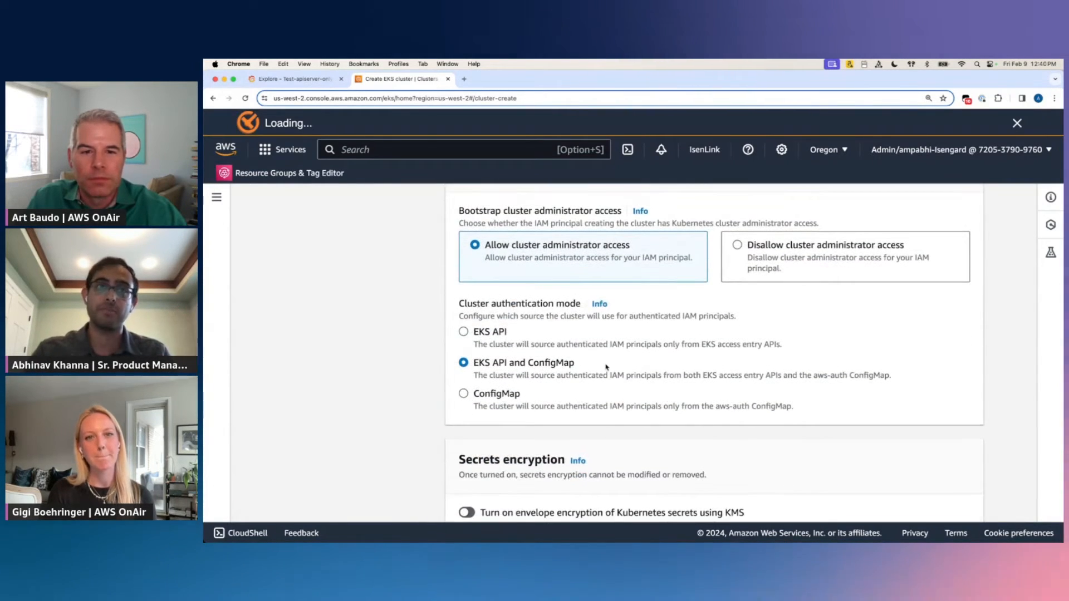
pyautogui.scroll(-3)
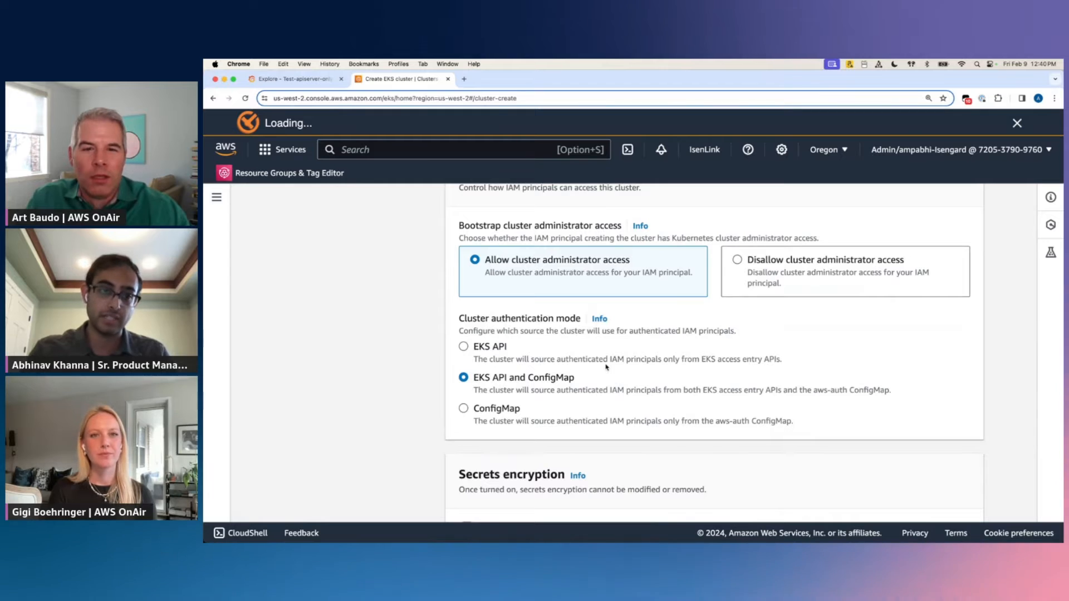
pyautogui.scroll(-3)
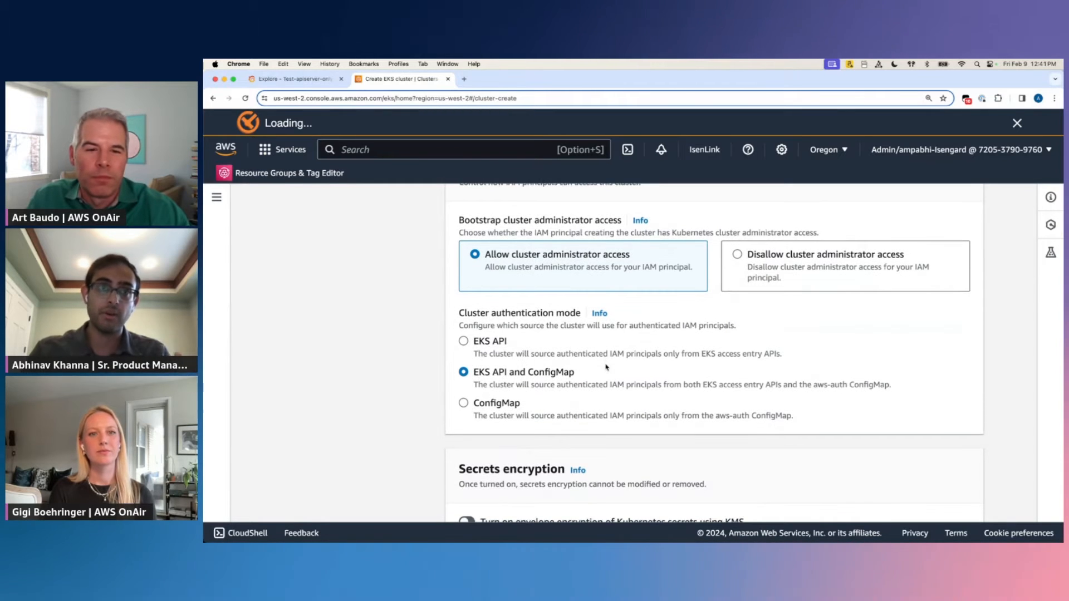
pyautogui.scroll(-3)
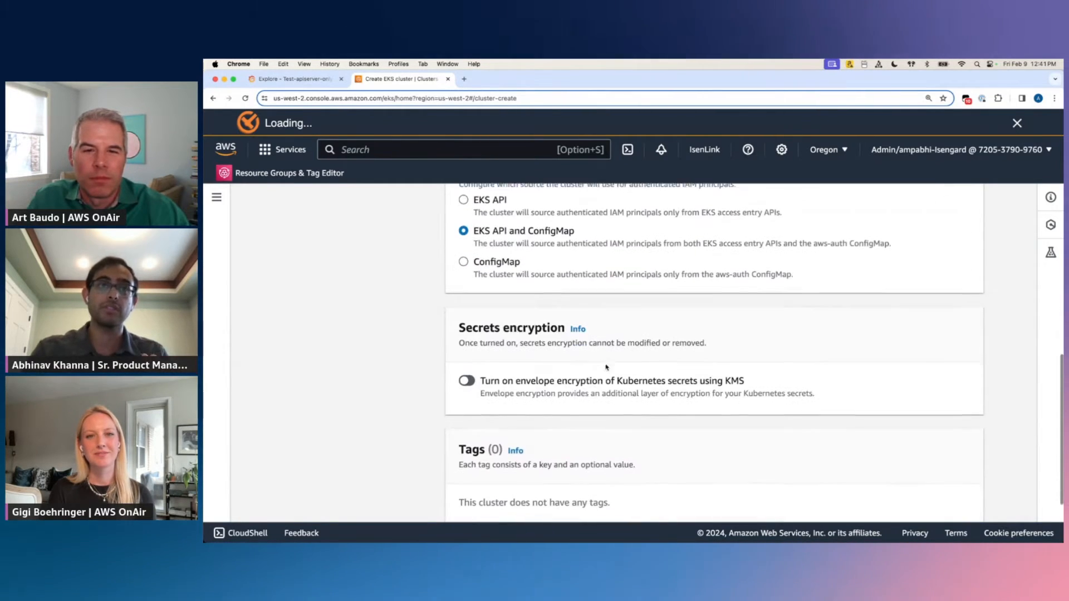
pyautogui.scroll(-3)
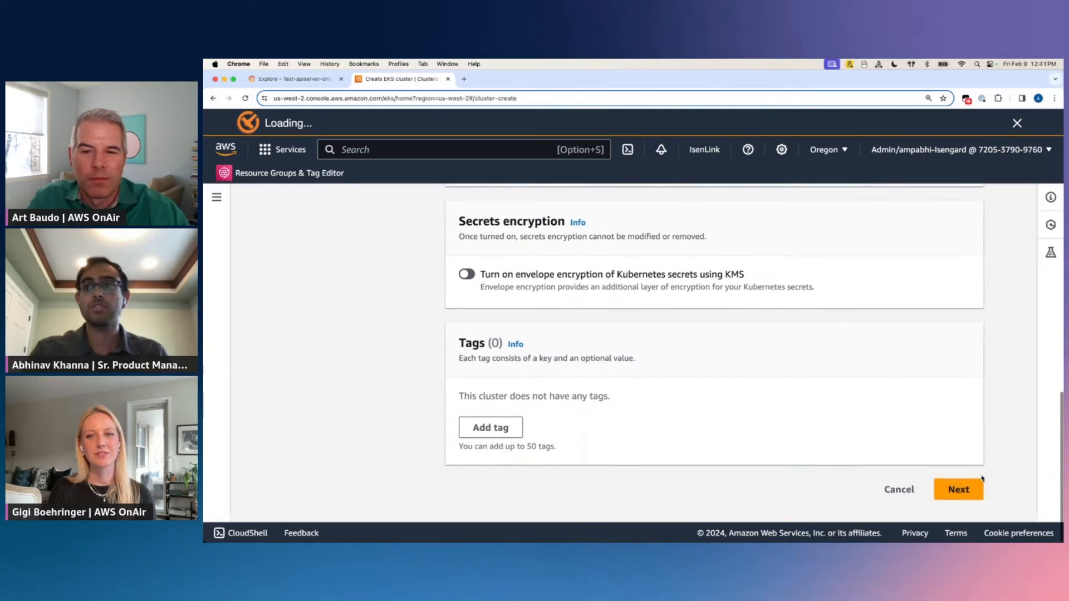
pyautogui.click(957, 488)
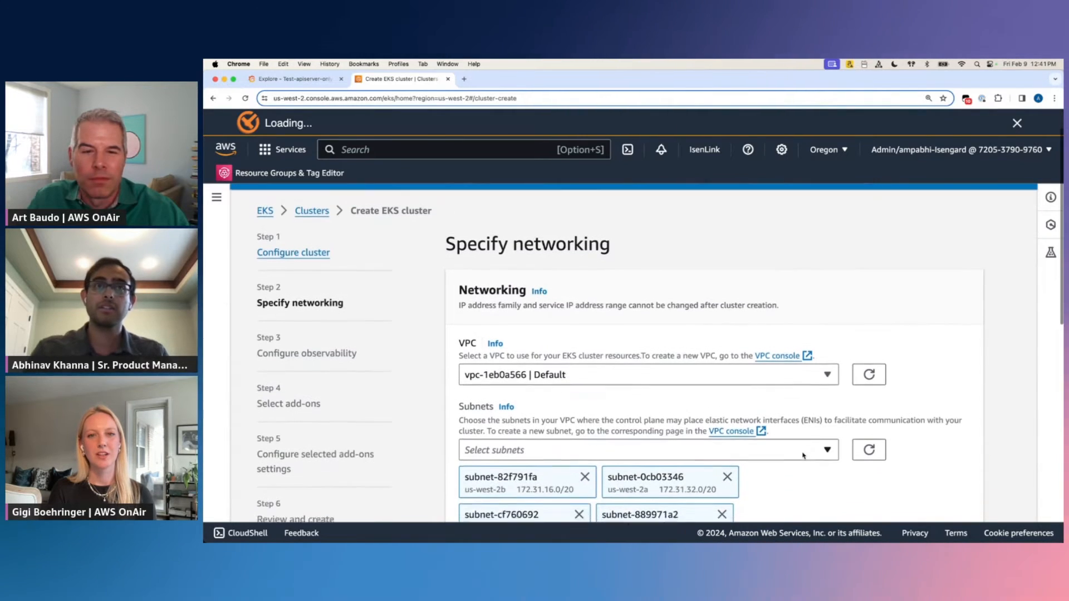
pyautogui.scroll(-3)
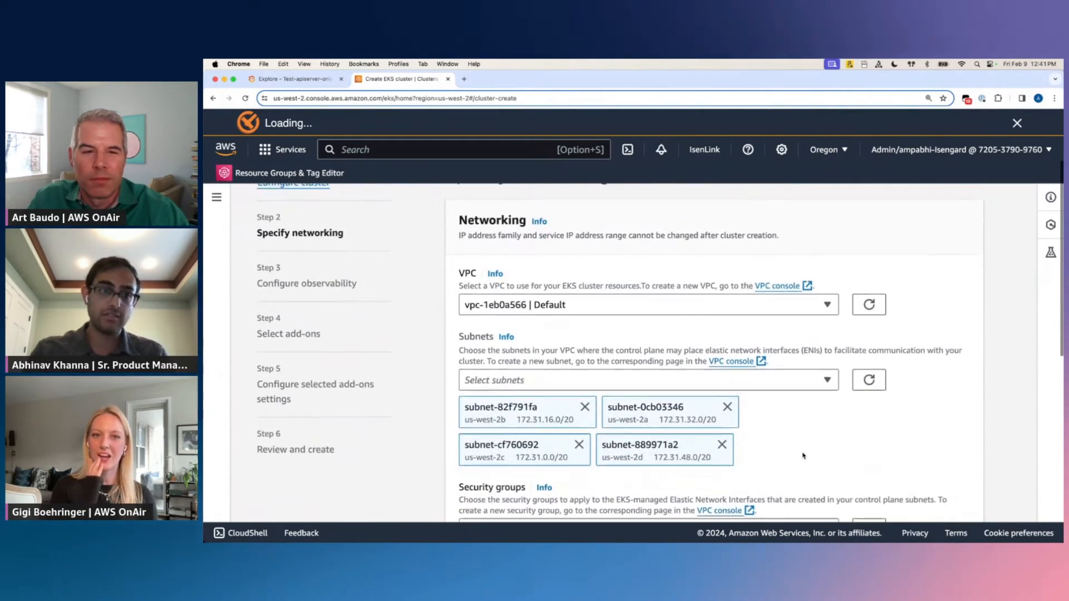
pyautogui.scroll(-3)
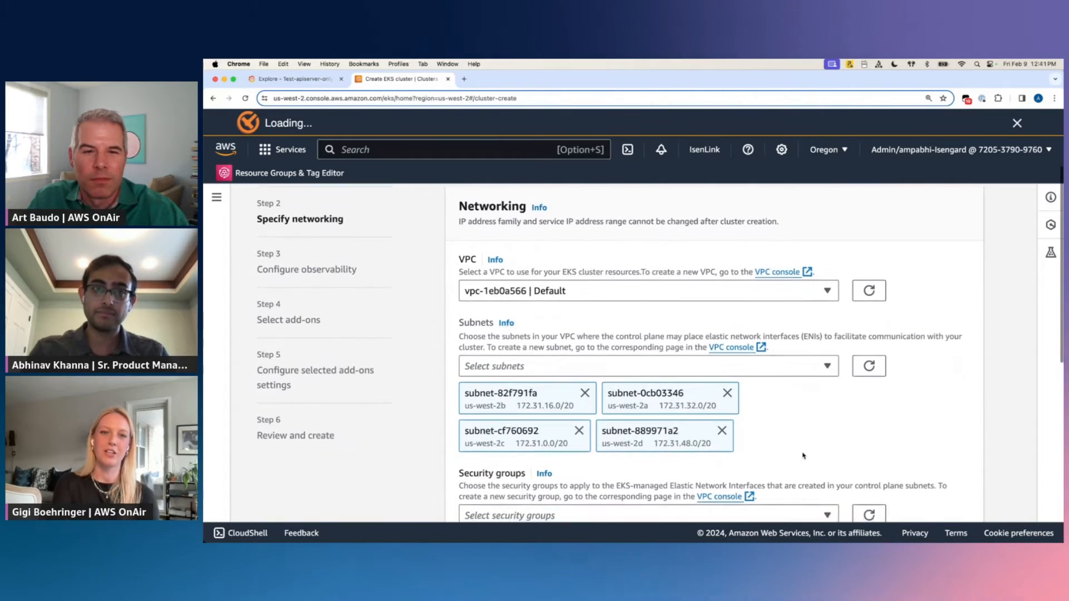
pyautogui.scroll(-3)
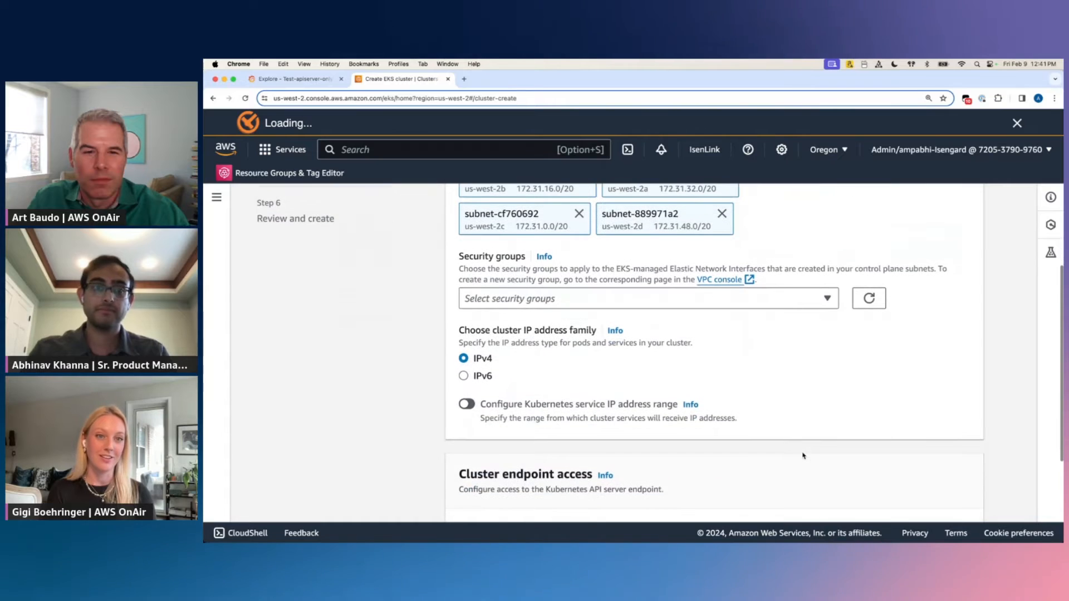
pyautogui.scroll(-3)
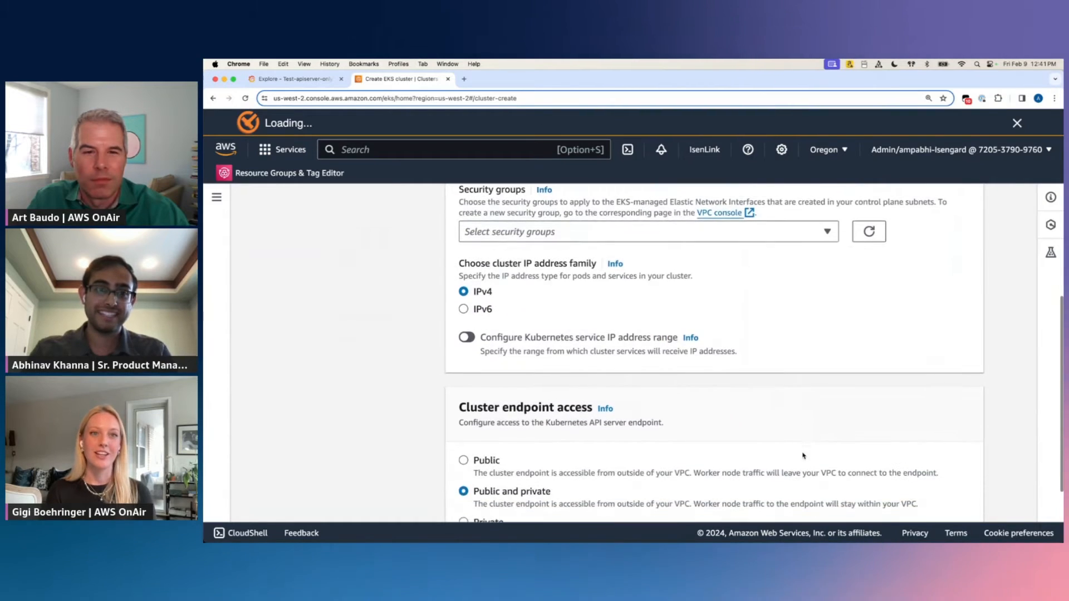
pyautogui.scroll(-3)
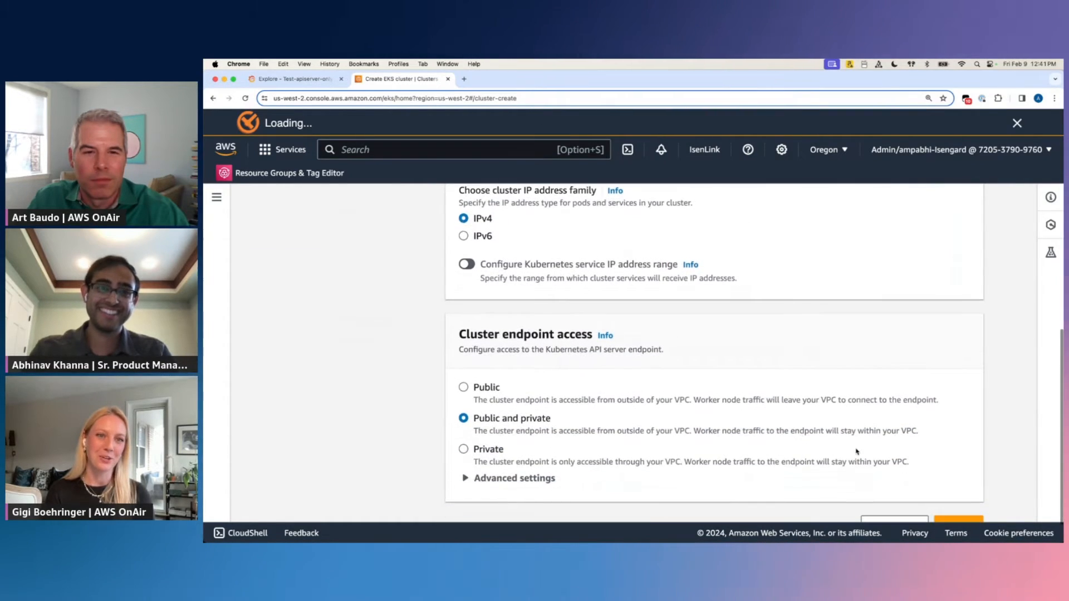
# - Advance from Specify networking to Configure observability and review the Metrics section
pyautogui.click(957, 521)
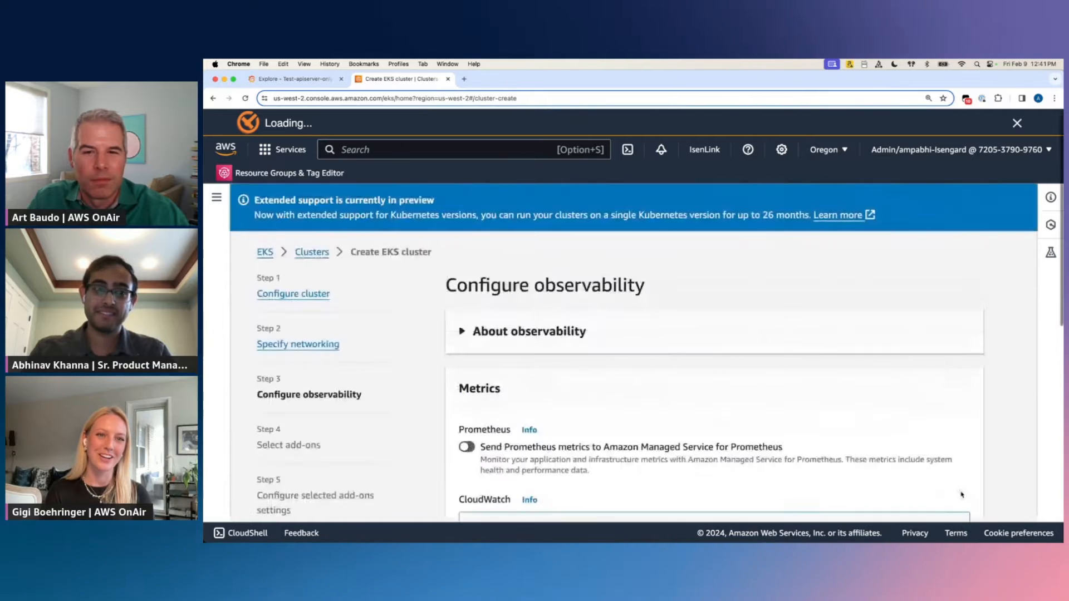
pyautogui.scroll(-3)
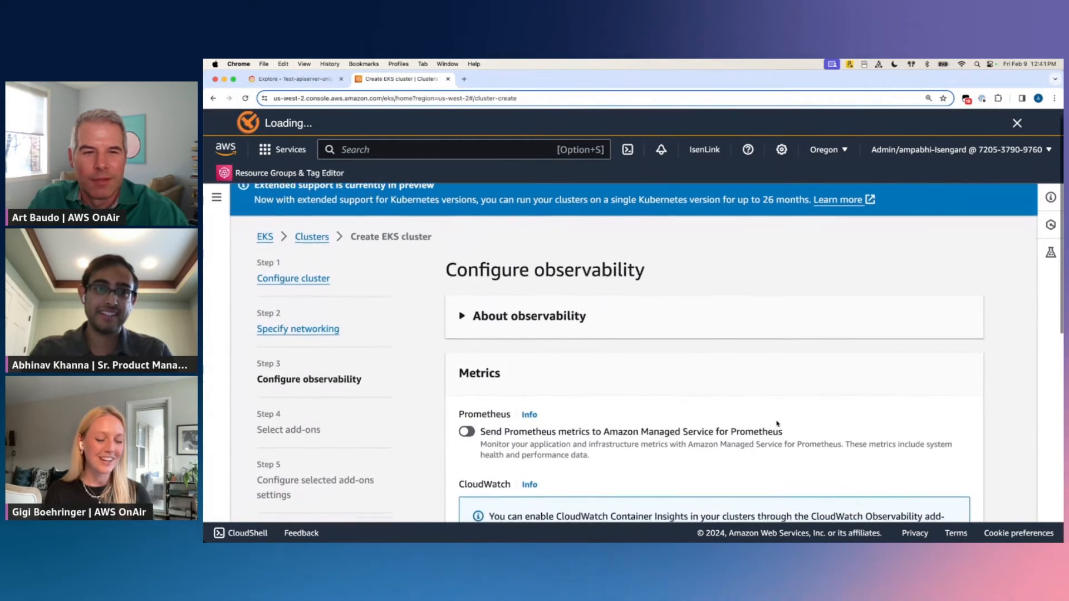
pyautogui.scroll(-3)
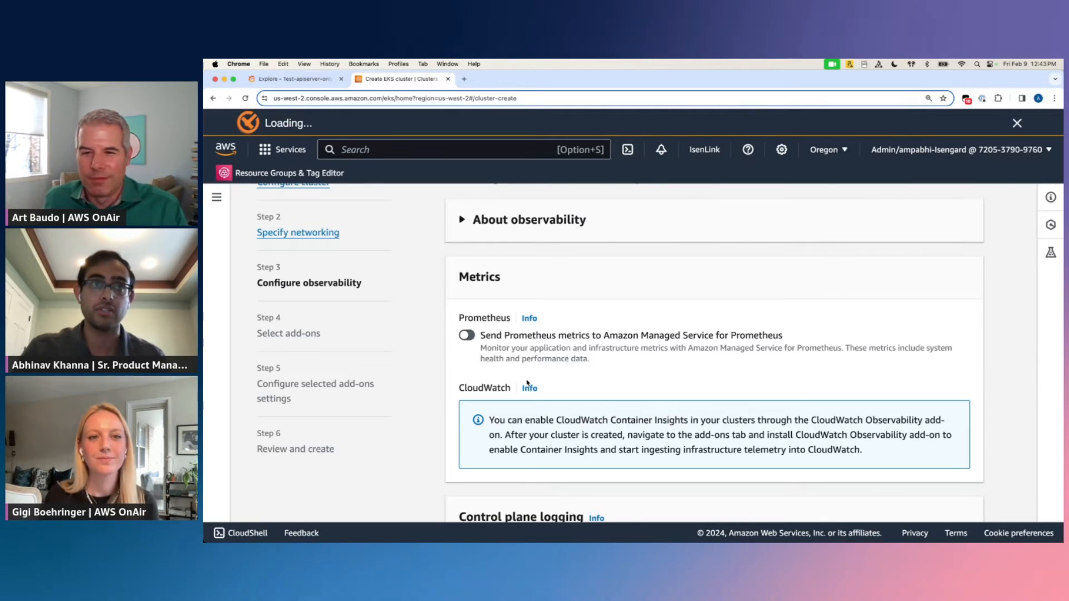
# - Enable 'Send Prometheus metrics to Amazon Managed Service for Prometheus' and continue toward add-ons
pyautogui.click(467, 335)
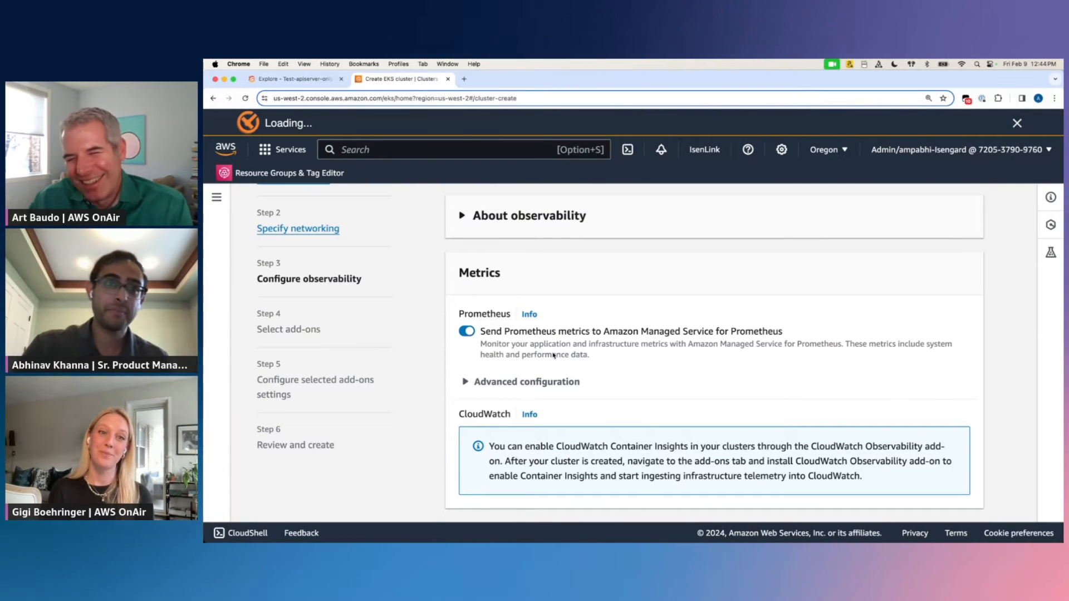
pyautogui.scroll(-3)
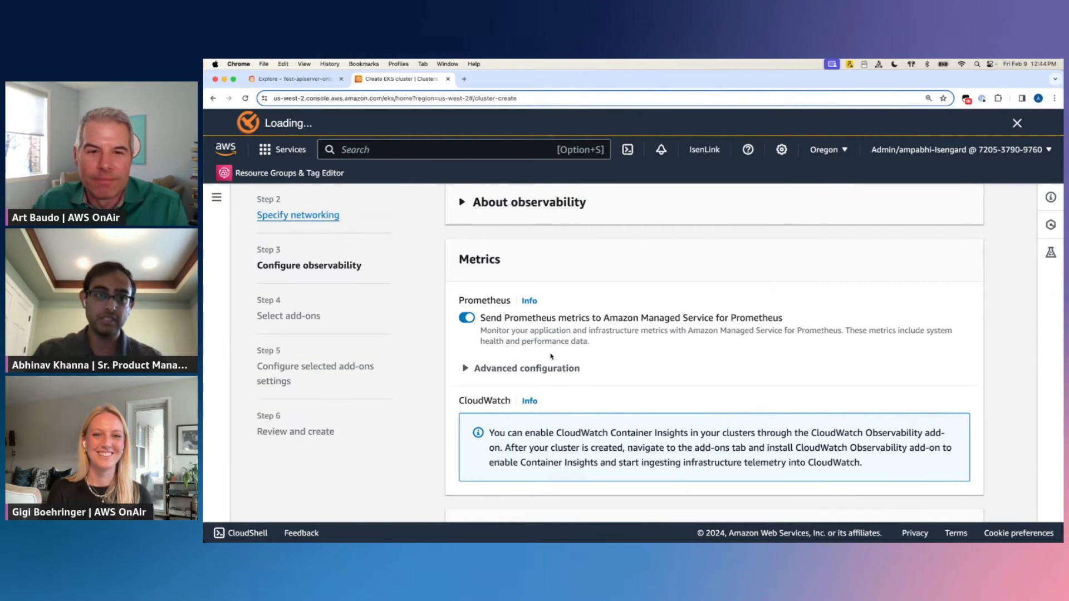
pyautogui.scroll(-3)
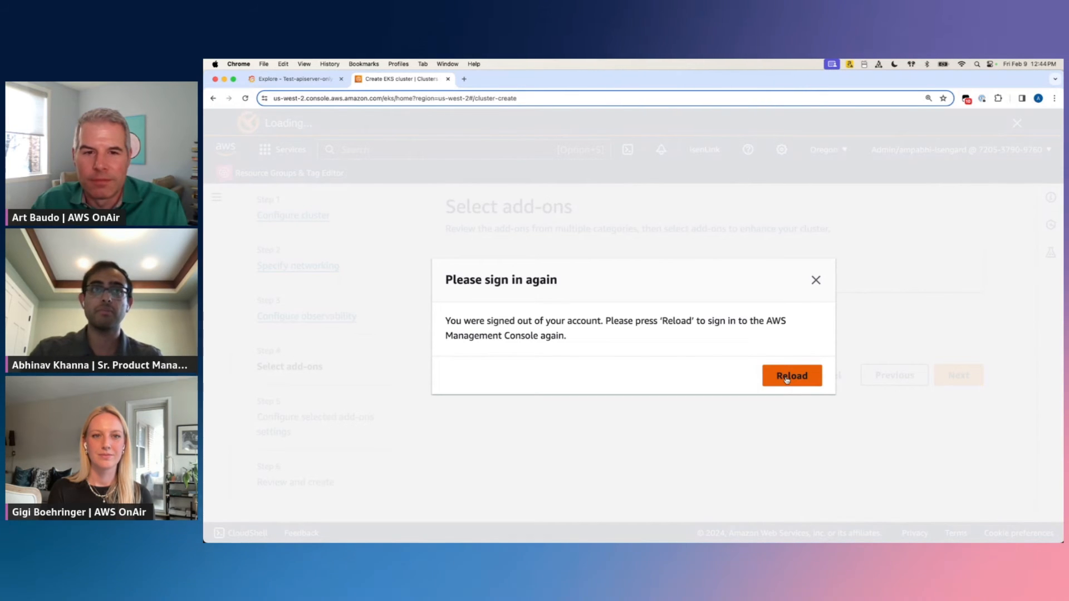
# - Reload after the expired session and follow the federate link to sign in again
pyautogui.click(791, 375)
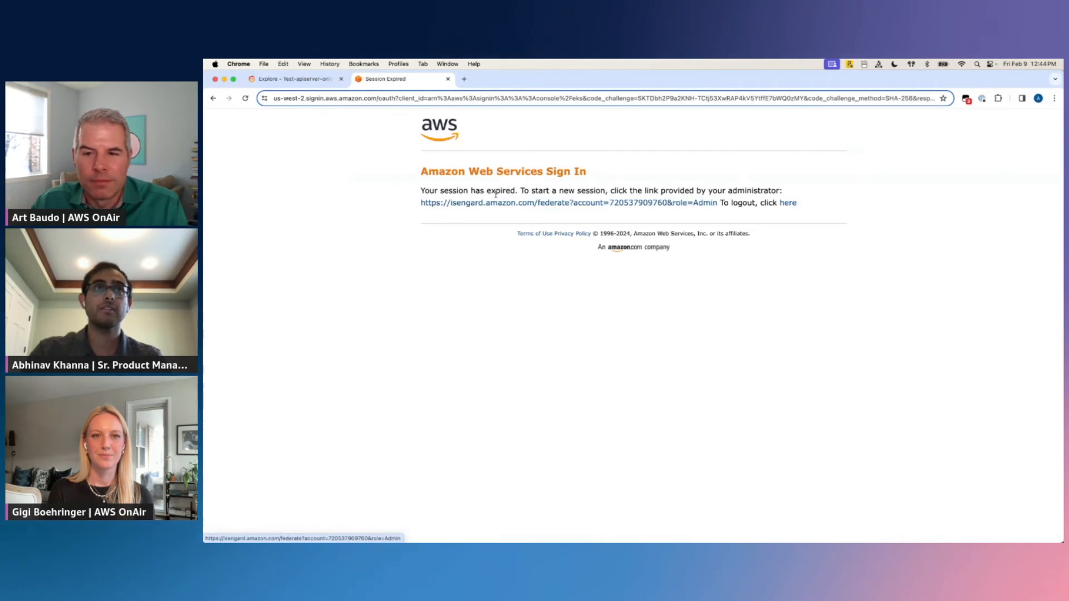
pyautogui.click(564, 203)
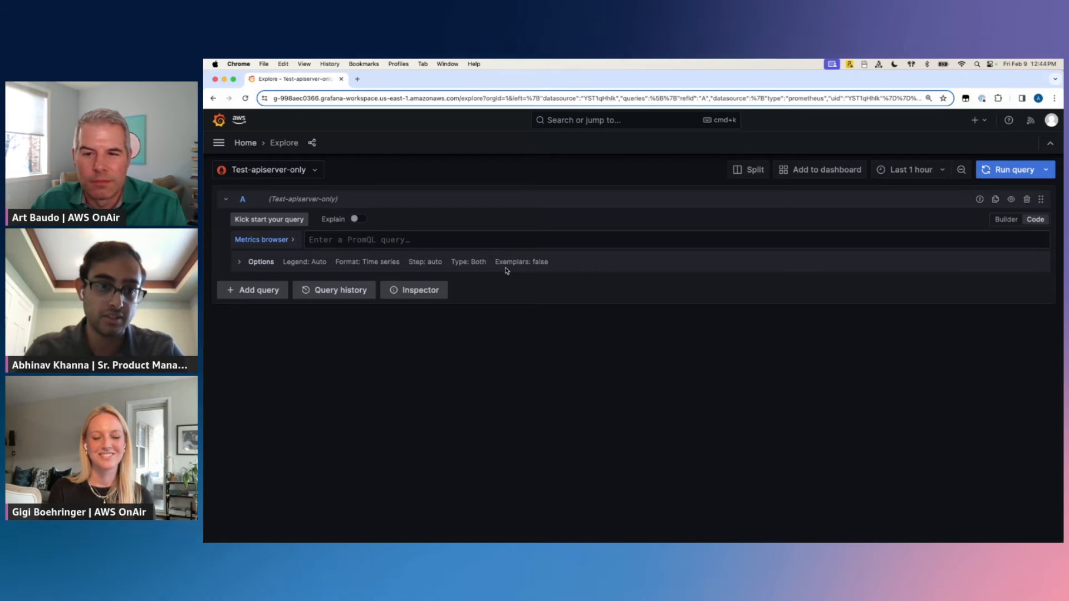
pyautogui.moveTo(469, 319)
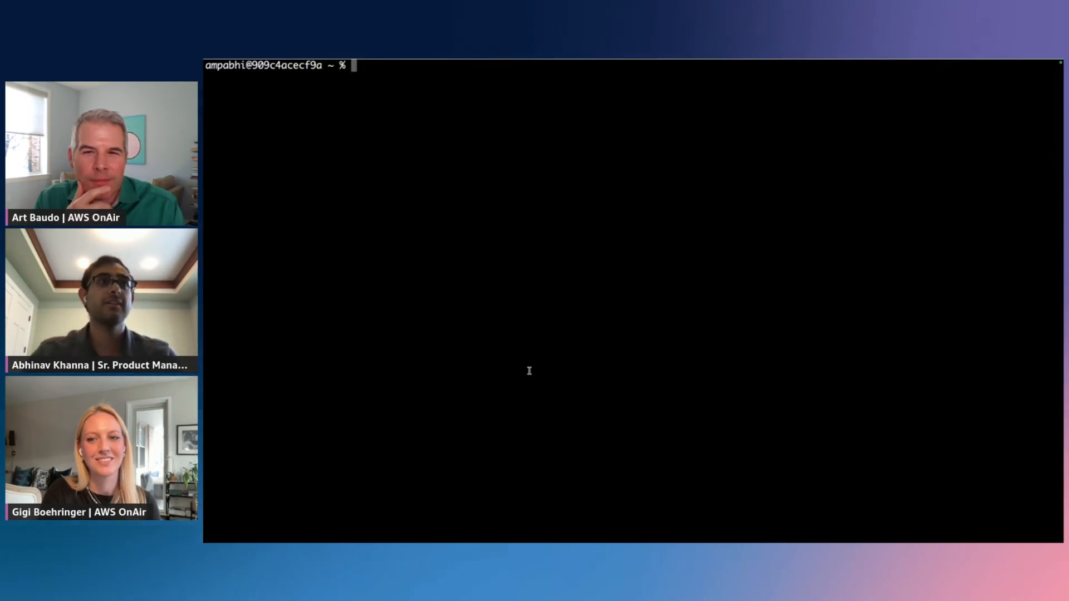
# - Run kubectl get pods --all-namespaces to list the cluster's pods
pyautogui.write('kubectl get pods --all-namesp')
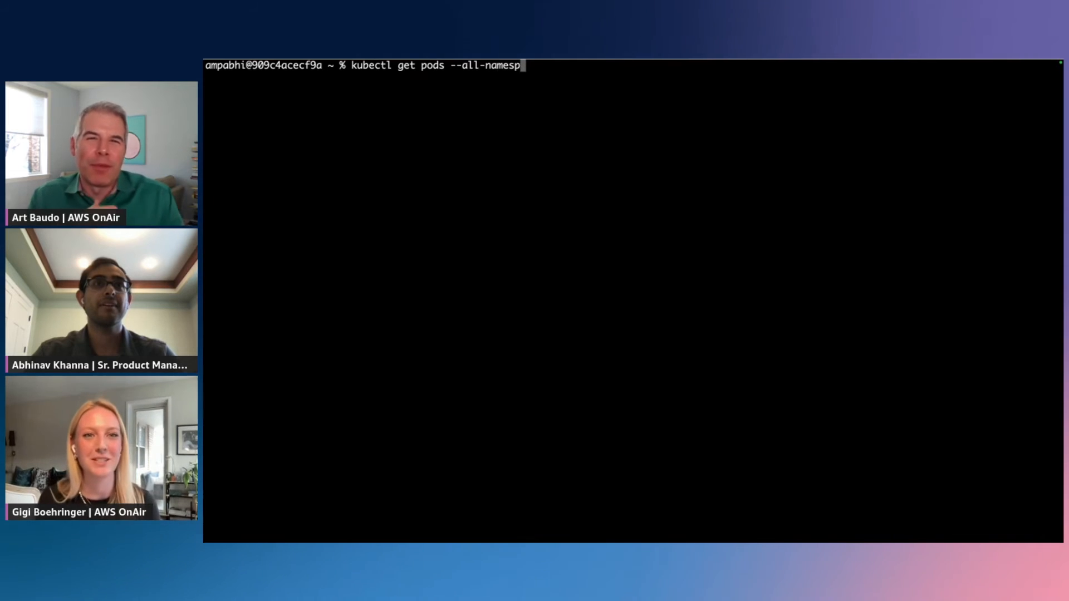
pyautogui.write('aces')
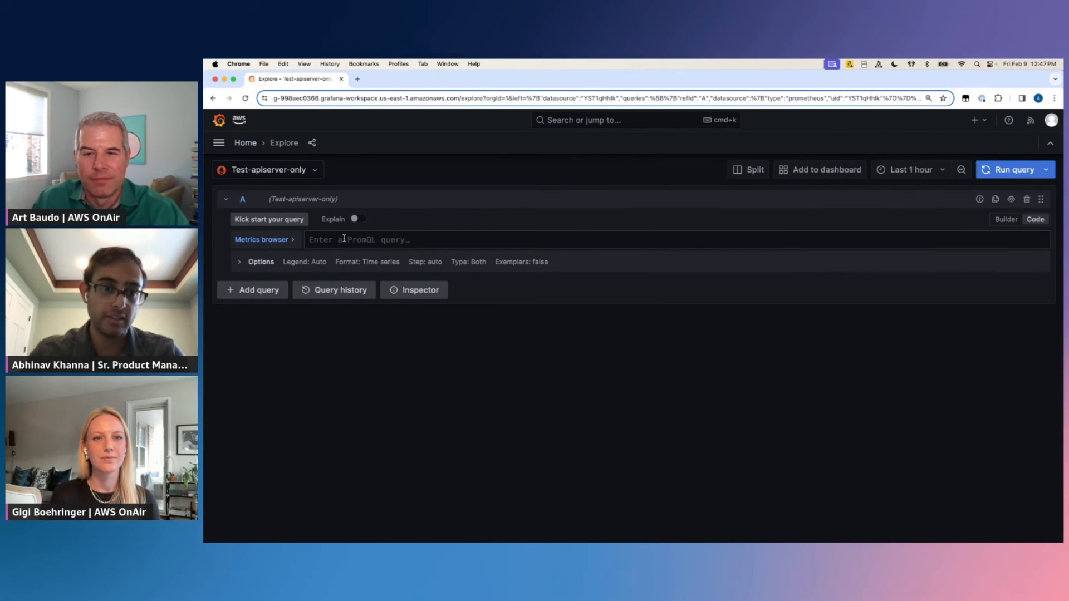
# - Build the query avg(rate(node_cpu_seconds_total[5m])) and run it to graph average node CPU
pyautogui.write('node_')
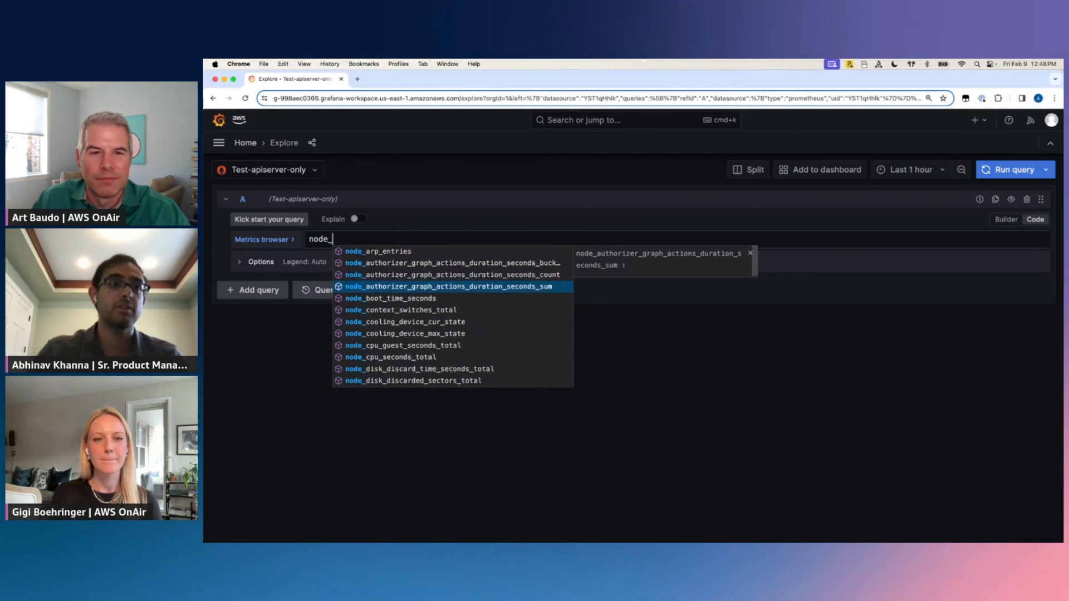
pyautogui.click(391, 357)
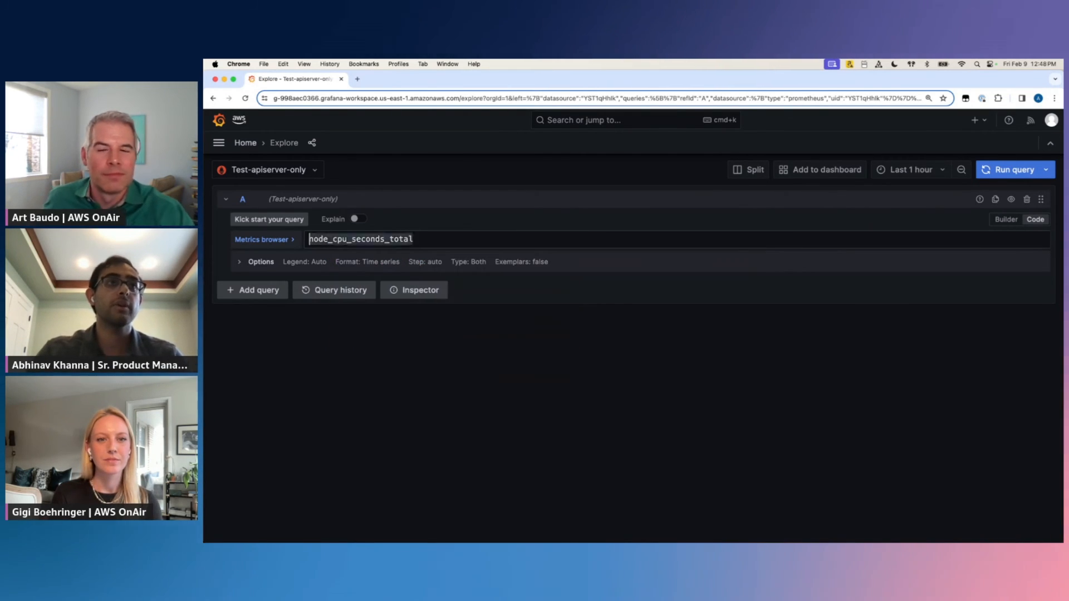
pyautogui.write('rate(')
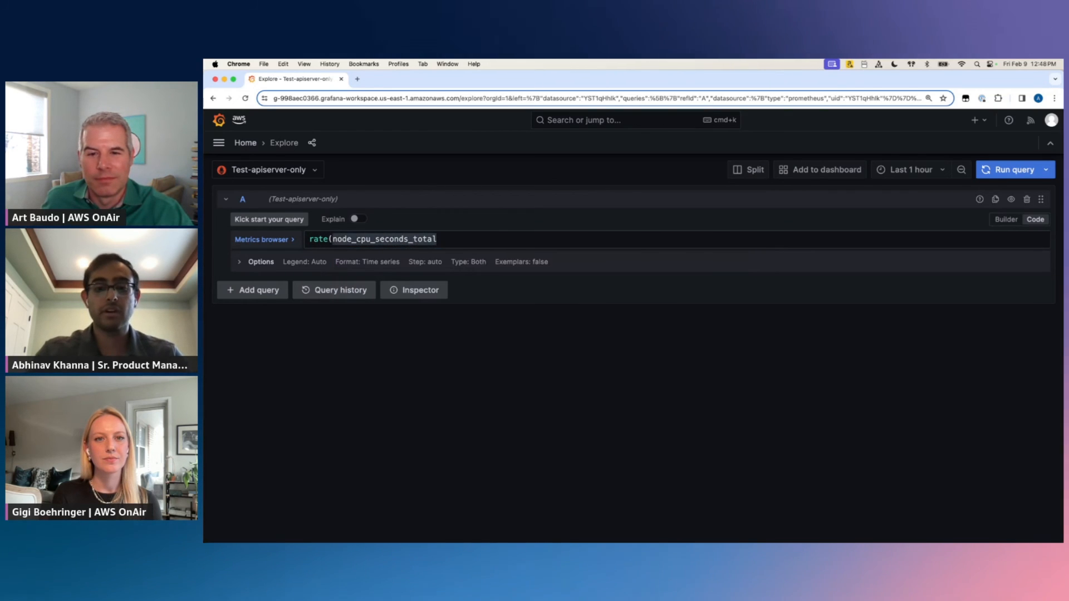
pyautogui.write('[5m])')
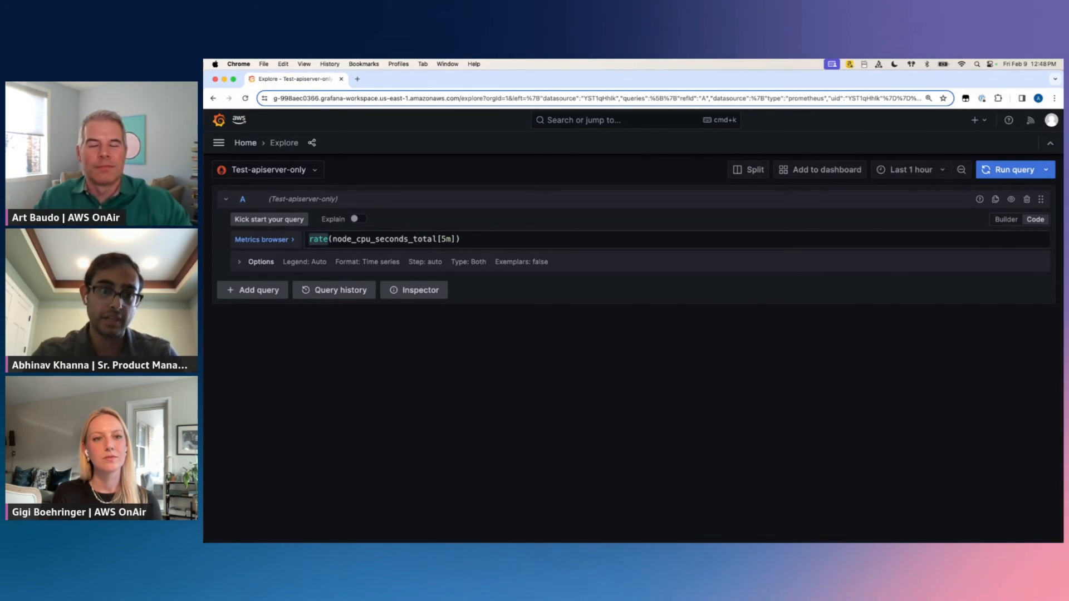
pyautogui.write('a')
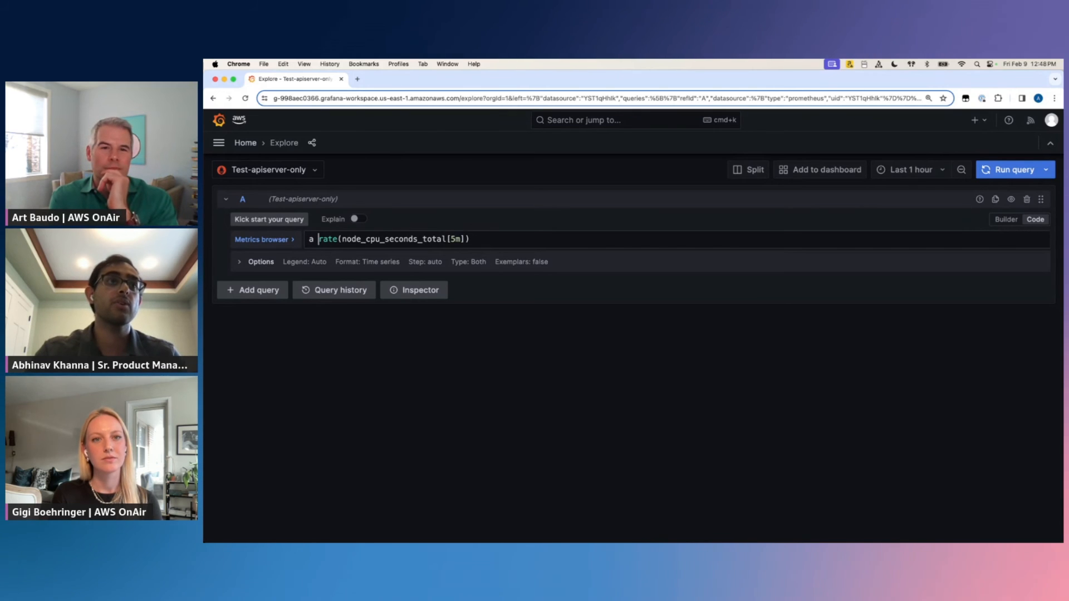
pyautogui.write('avg(')
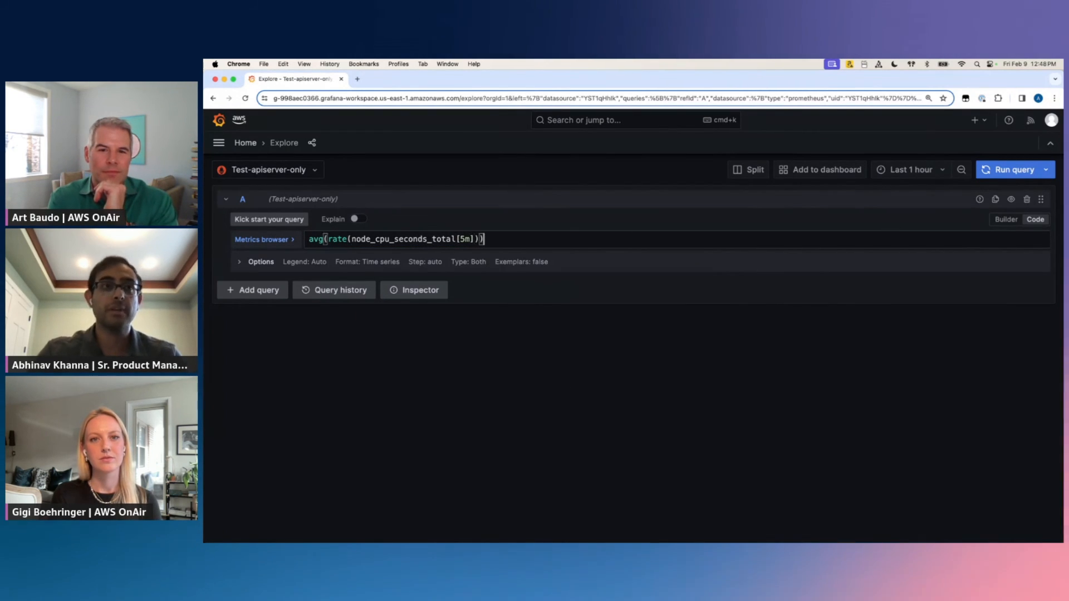
pyautogui.click(1014, 170)
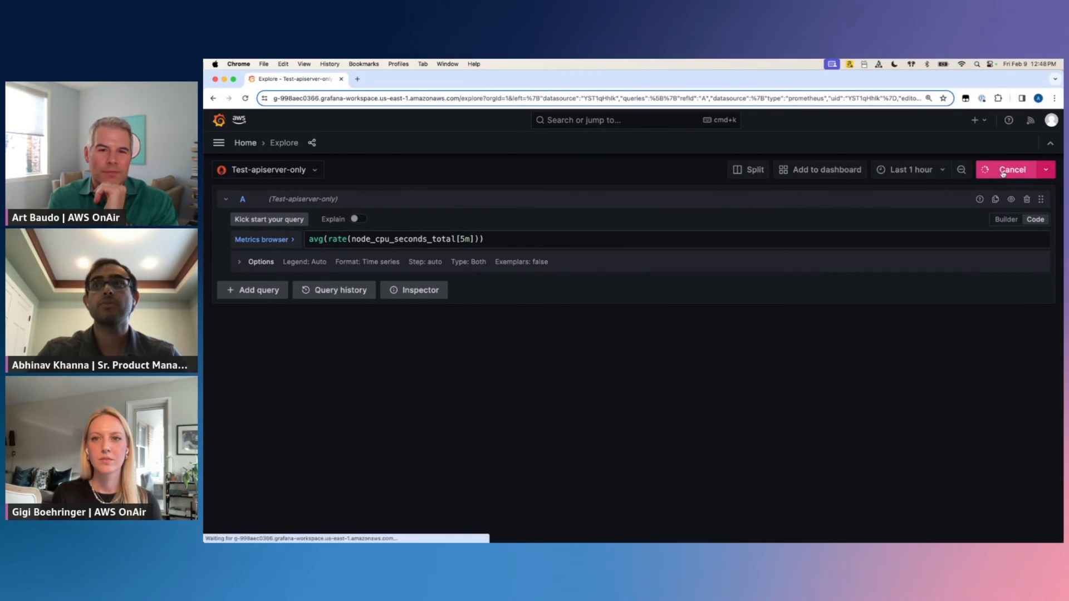
pyautogui.click(1012, 169)
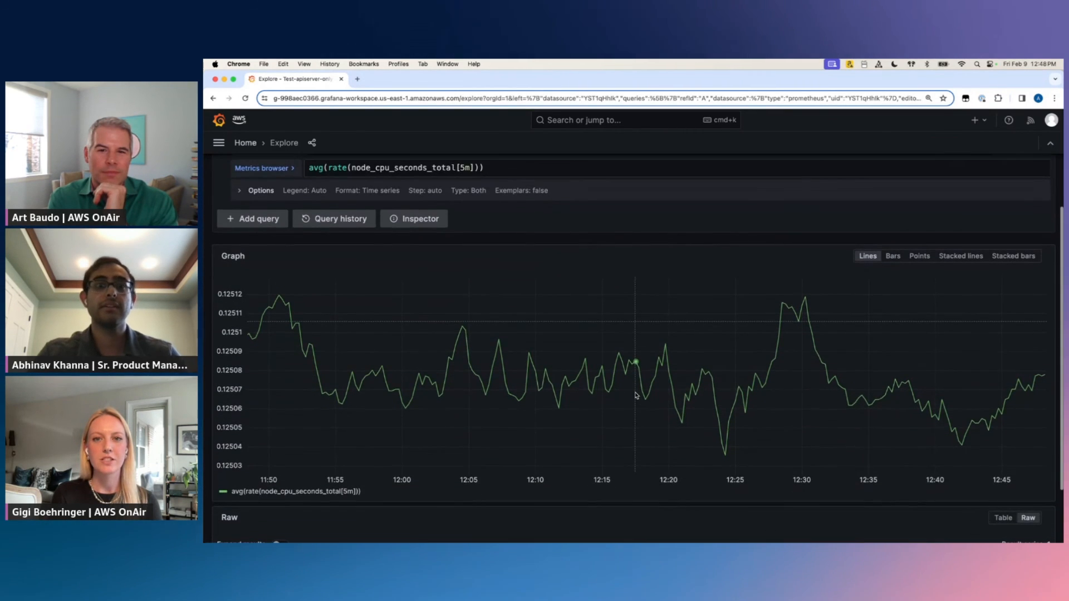